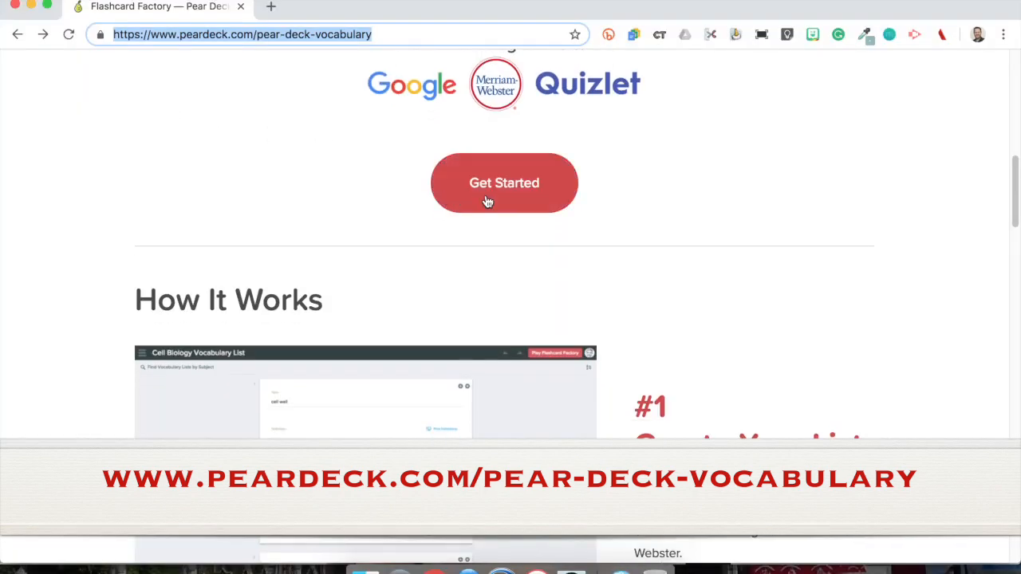
Get started with Pear Deck Vocabulary and start a new untitled vocab list.
{"action": "left_click", "coordinate": [504, 183]}
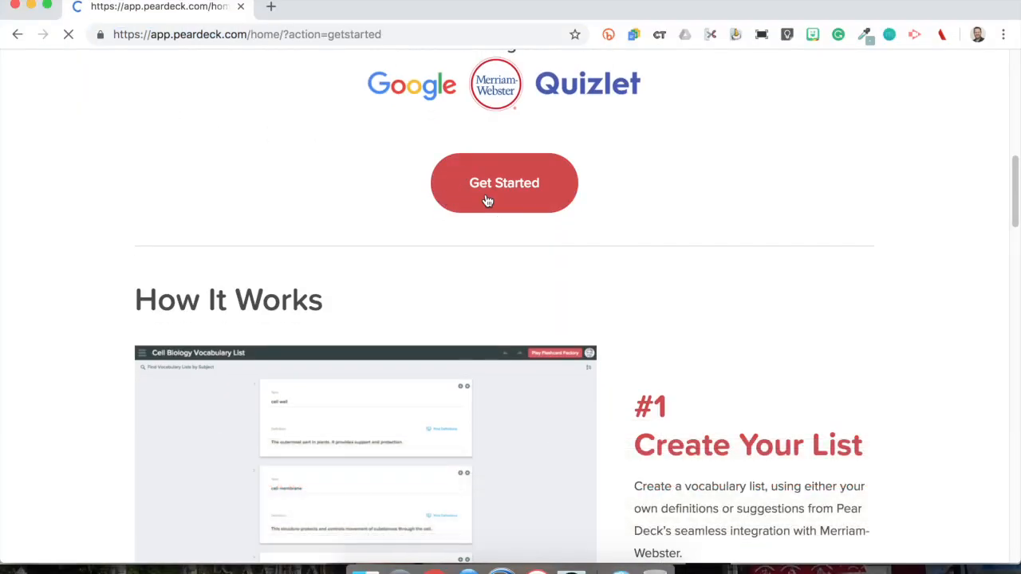
{"action": "left_click", "coordinate": [504, 183]}
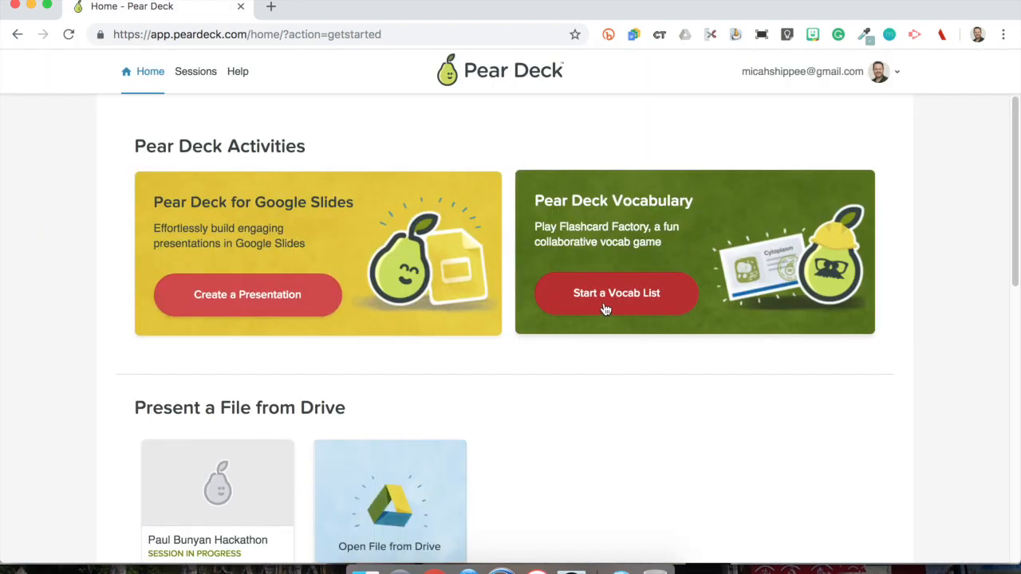
{"action": "left_click", "coordinate": [616, 293]}
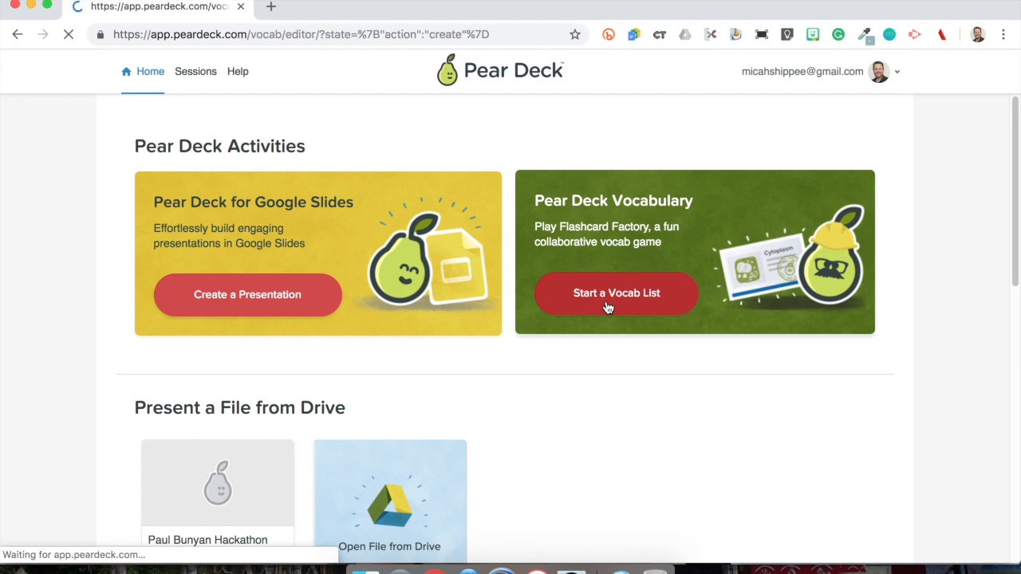
{"action": "left_click", "coordinate": [616, 292]}
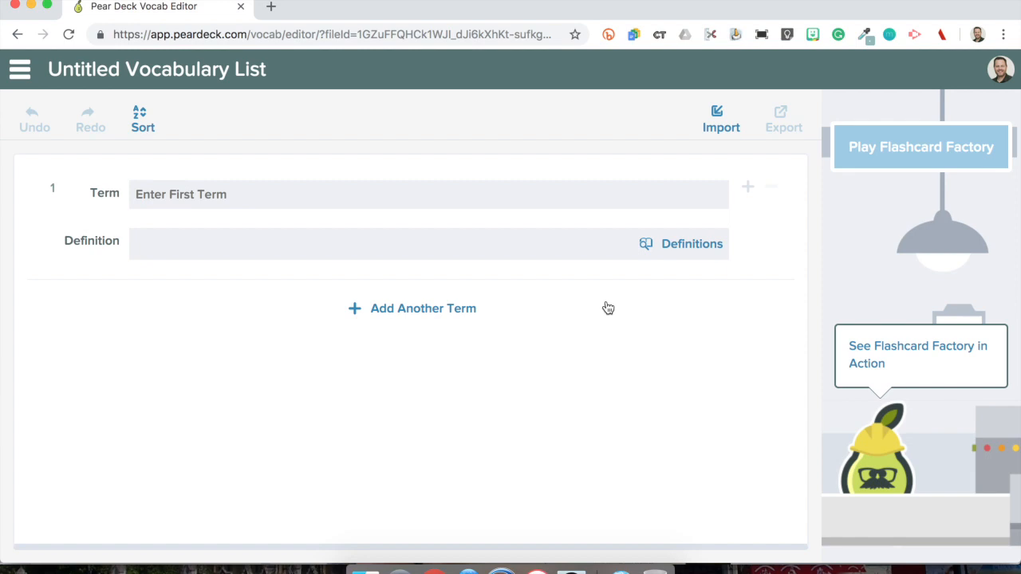
{"action": "mouse_move", "coordinate": [142, 80]}
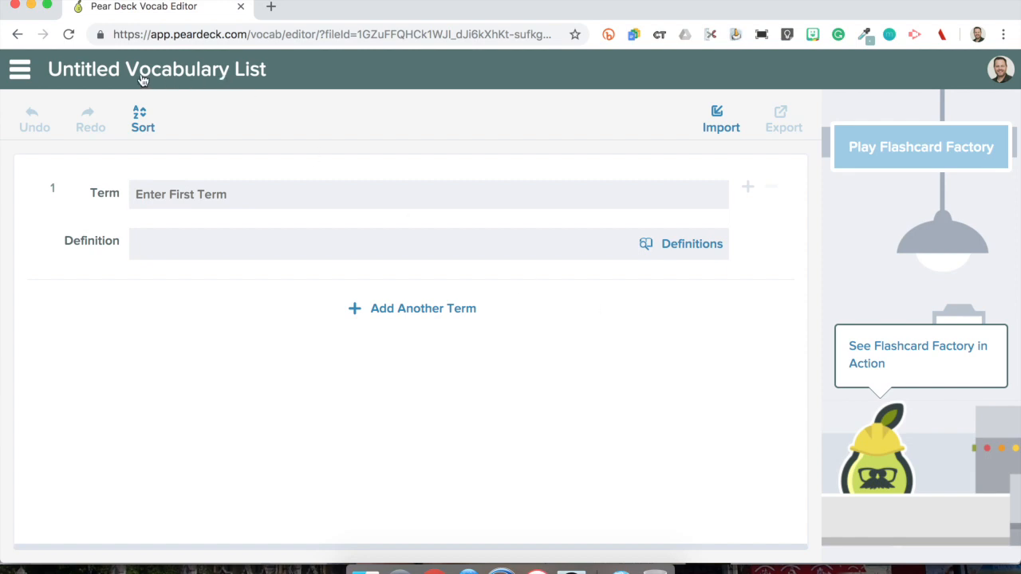
{"action": "mouse_move", "coordinate": [69, 84]}
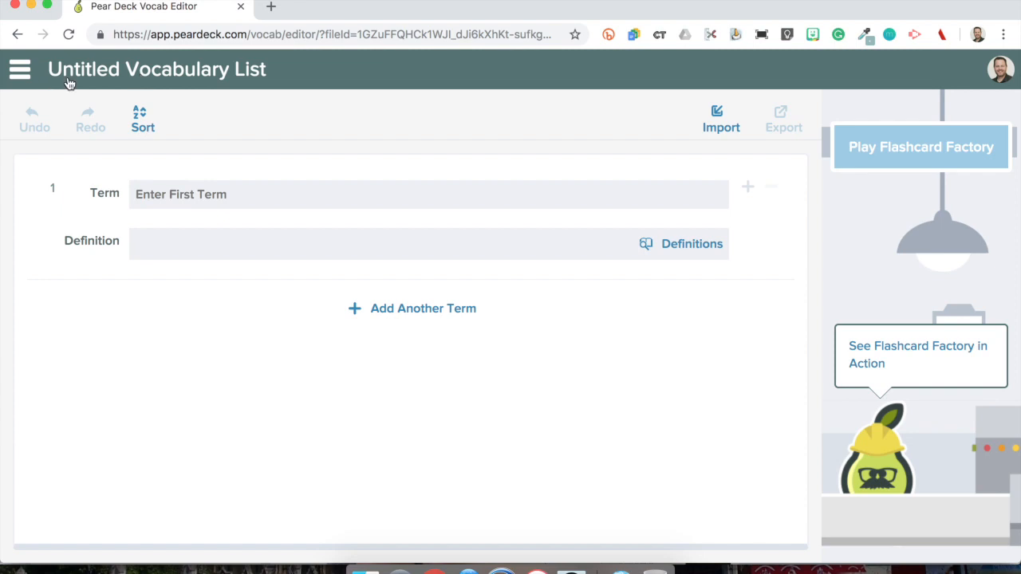
Title the list Pets and add Puppies ('tiny dogs') and Kittens ('small cats').
{"action": "type", "text": "Pet"}
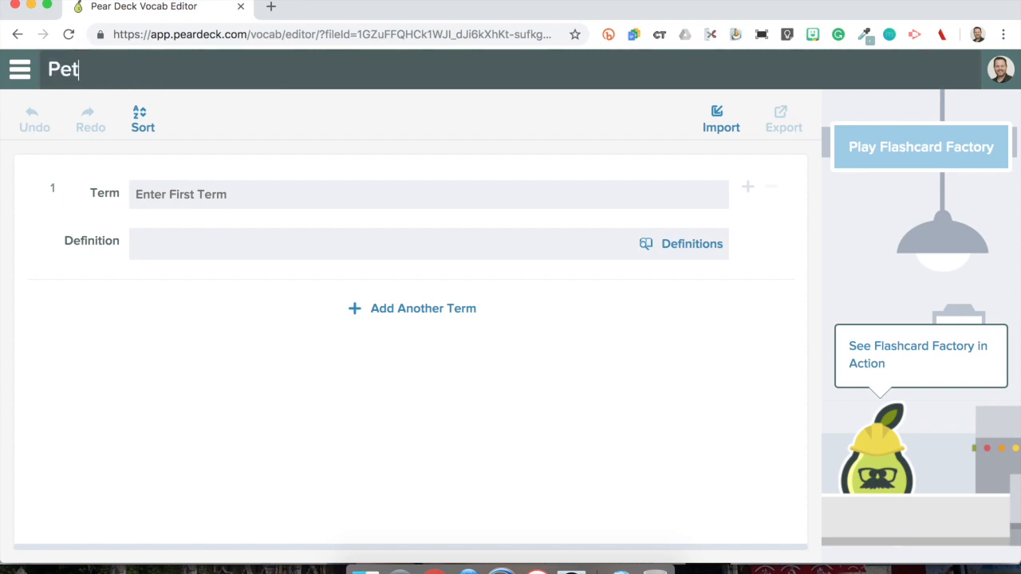
{"action": "type", "text": "s"}
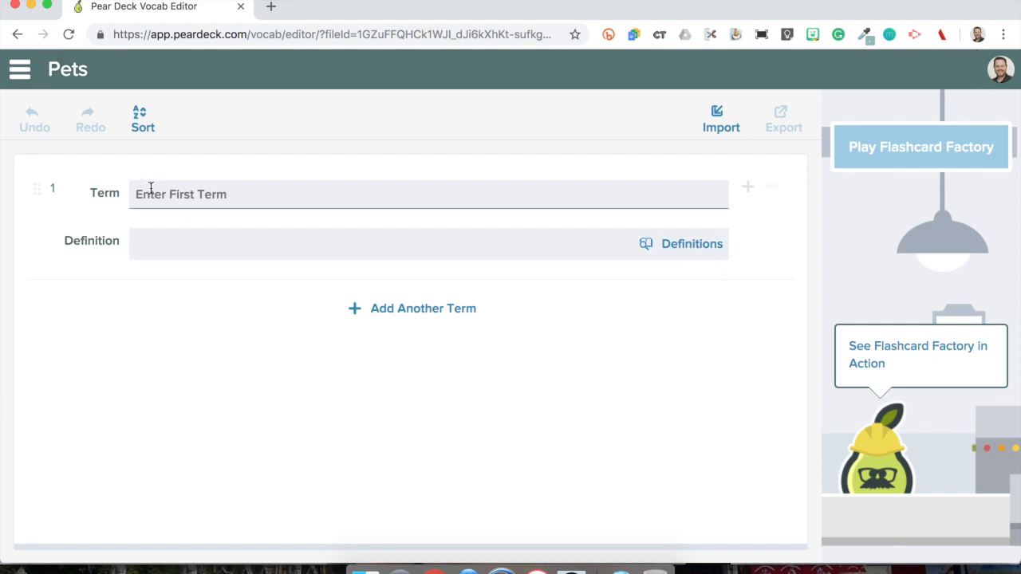
{"action": "type", "text": "Puu"}
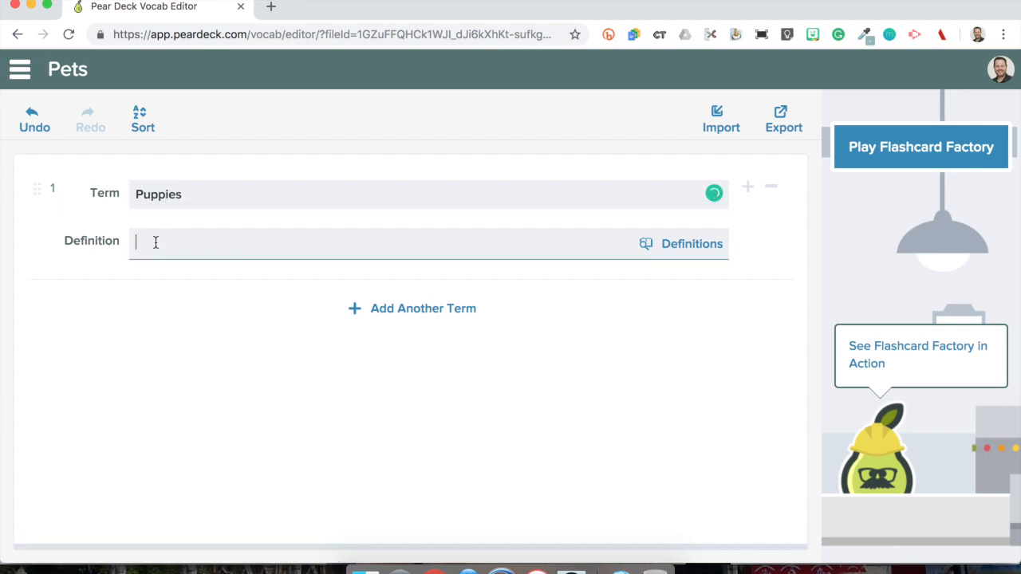
{"action": "type", "text": "tiny"}
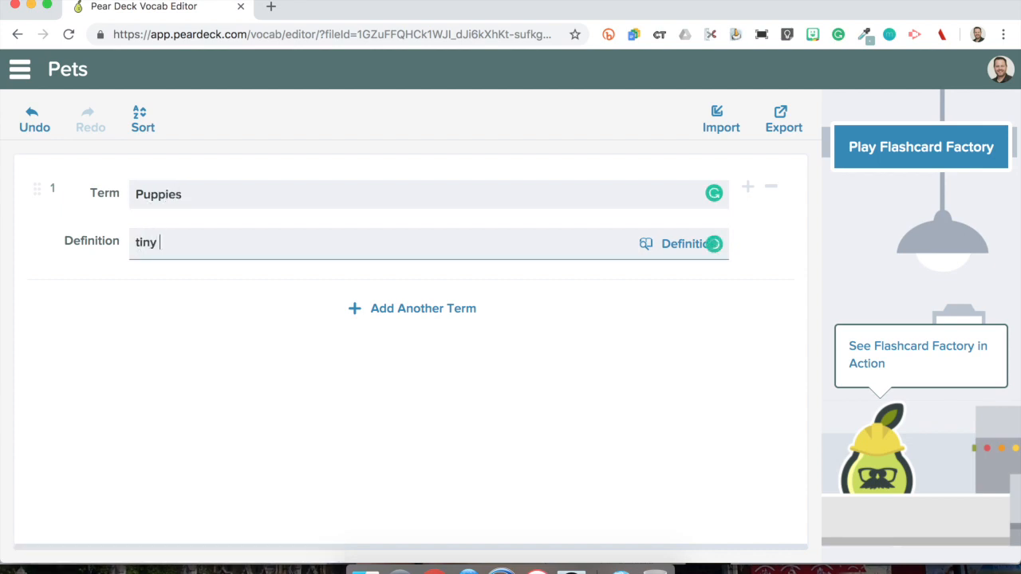
{"action": "type", "text": "dogs"}
{"action": "type", "text": "Ki"}
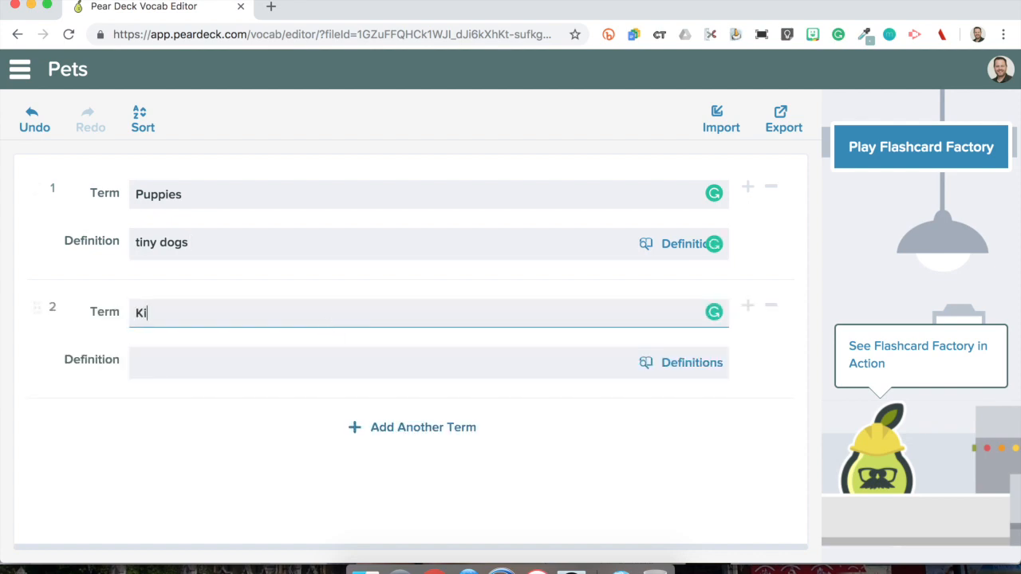
{"action": "type", "text": "ttens"}
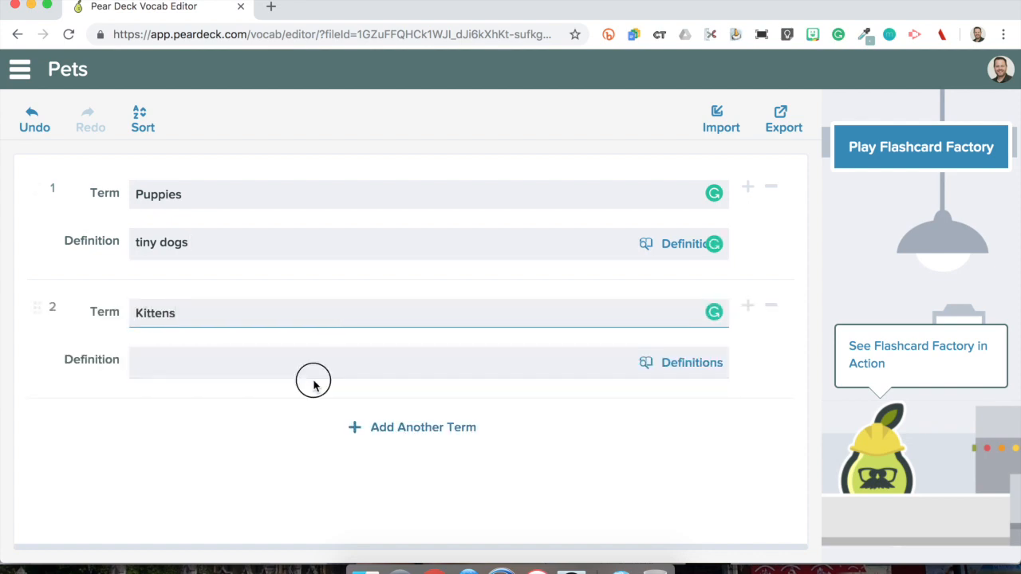
{"action": "type", "text": "sm"}
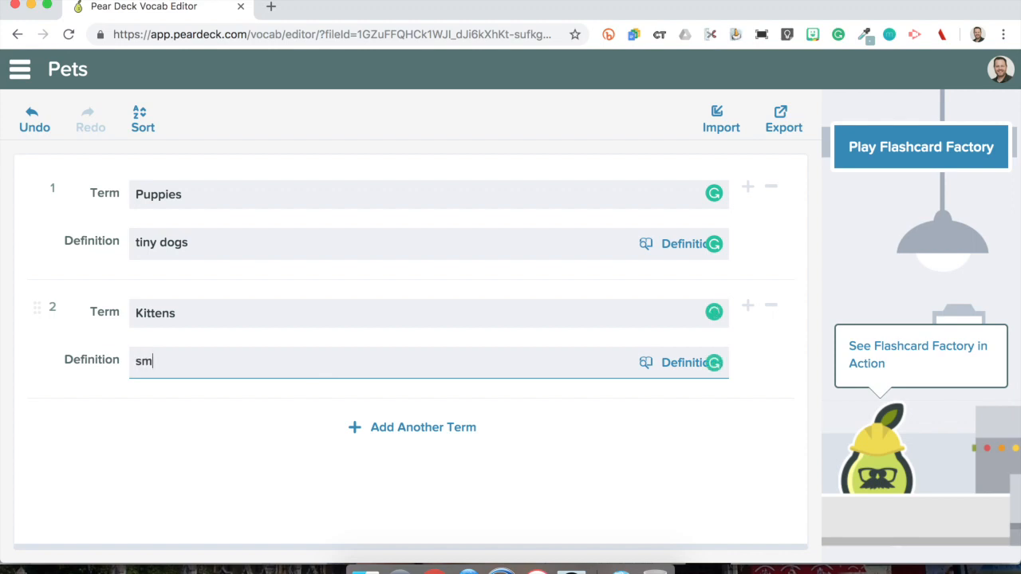
{"action": "type", "text": "all cats"}
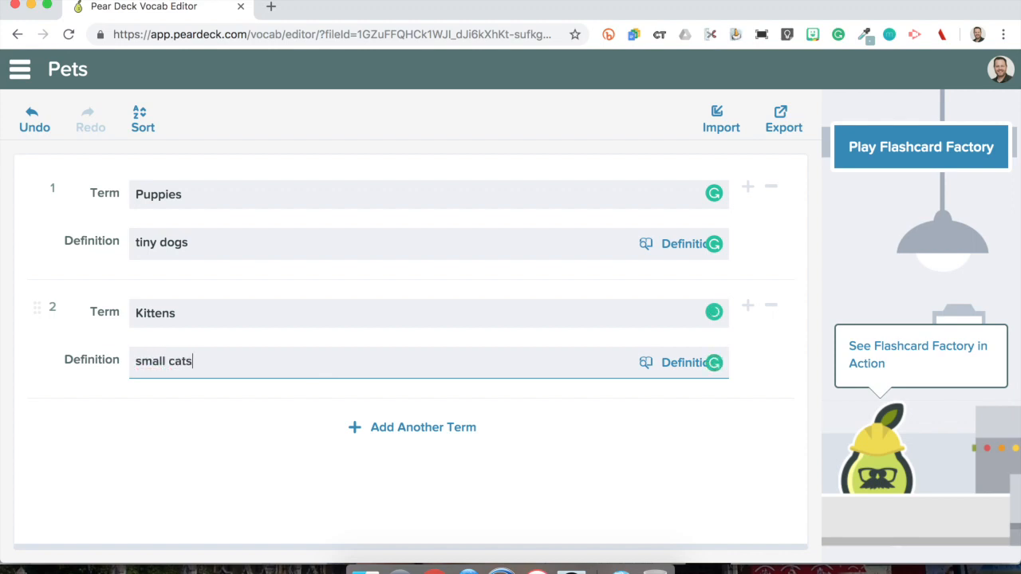
Add a third term, Fish, defined as 'not too entertaining'.
{"action": "left_click", "coordinate": [412, 427]}
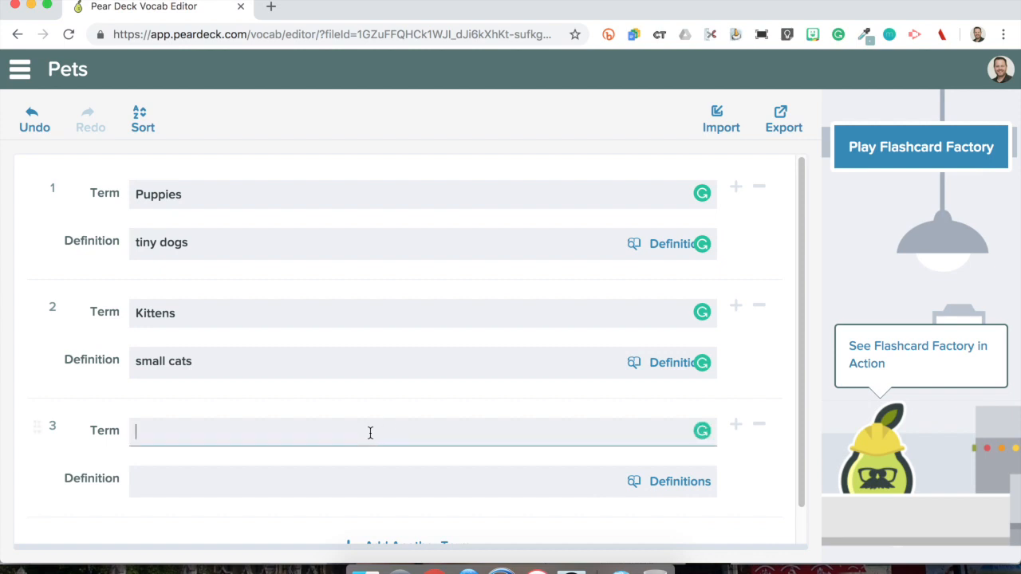
{"action": "type", "text": "Fi"}
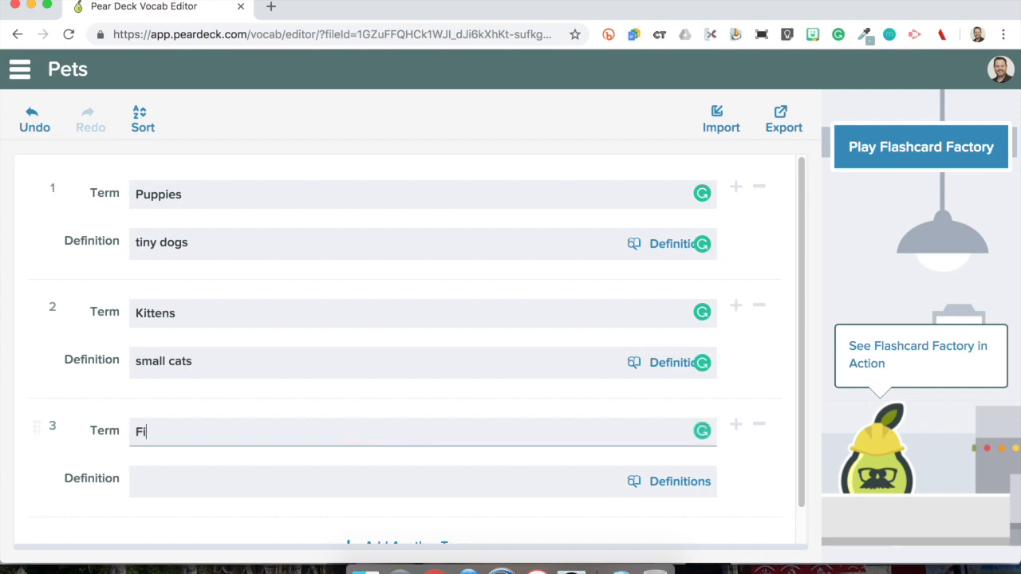
{"action": "type", "text": "sh"}
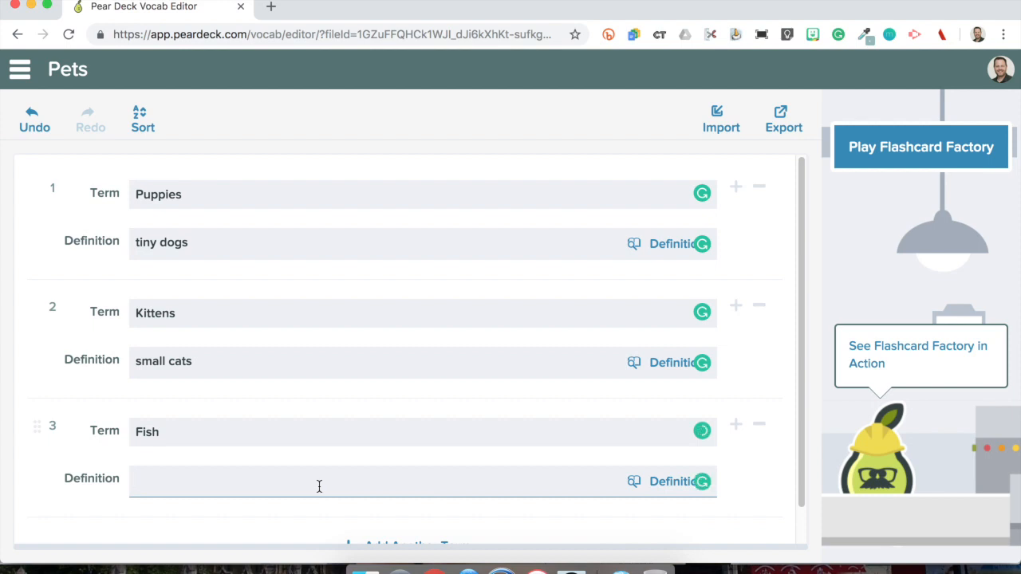
{"action": "type", "text": "not too"}
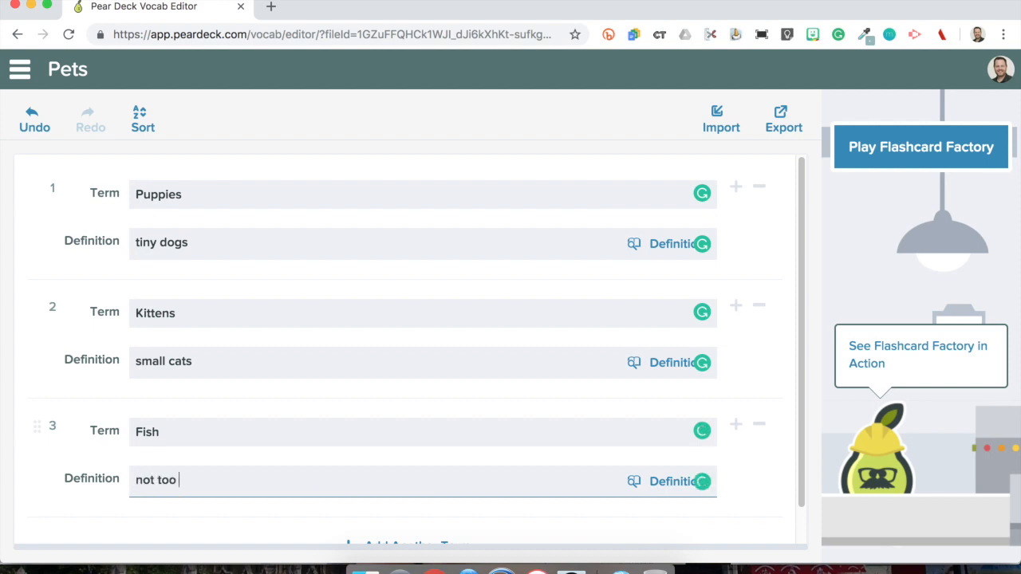
{"action": "type", "text": "entertain"}
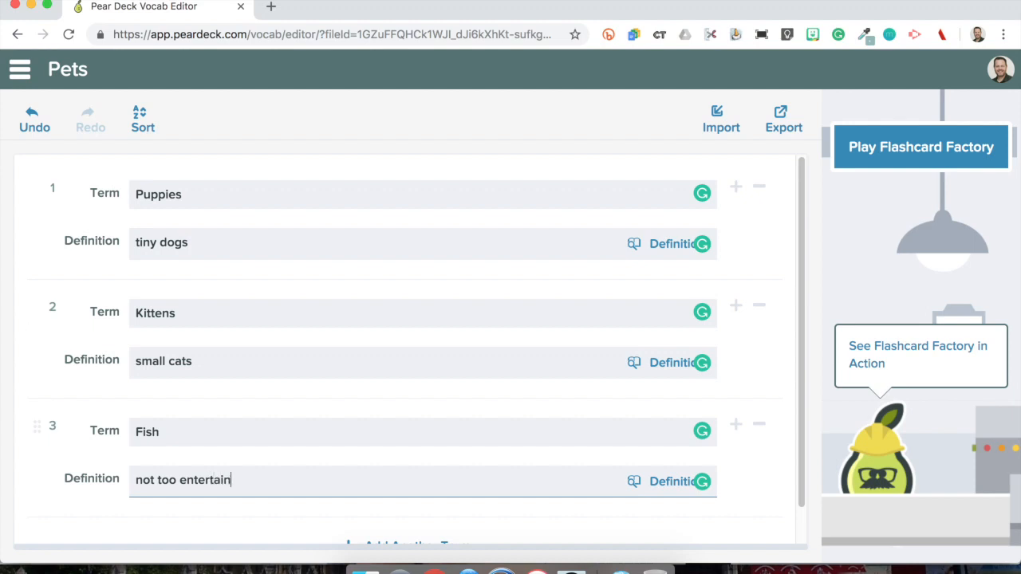
{"action": "type", "text": "ing"}
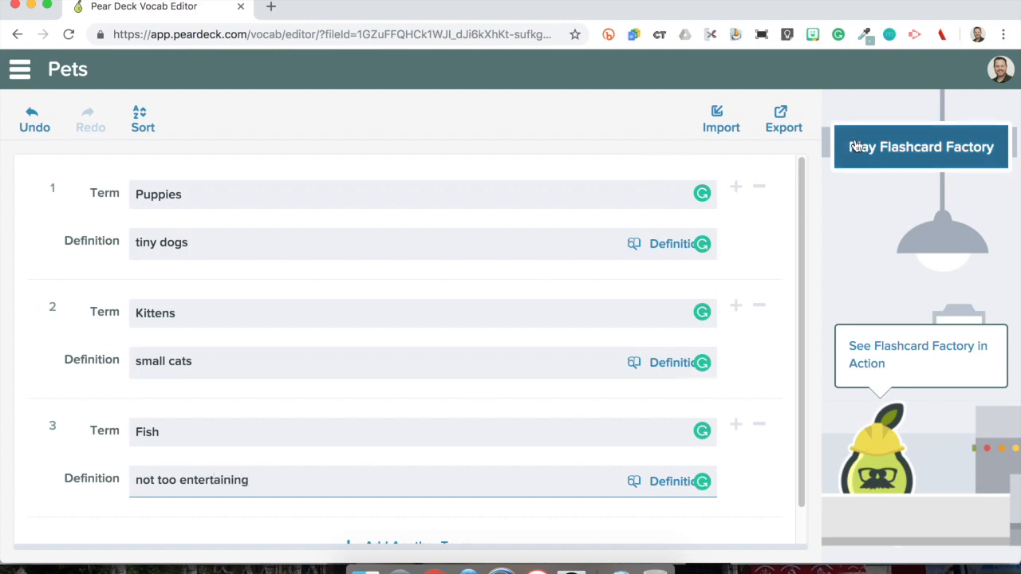
Launch Flashcard Factory on the Pets list and confirm it shows on the projector.
{"action": "left_click", "coordinate": [921, 146]}
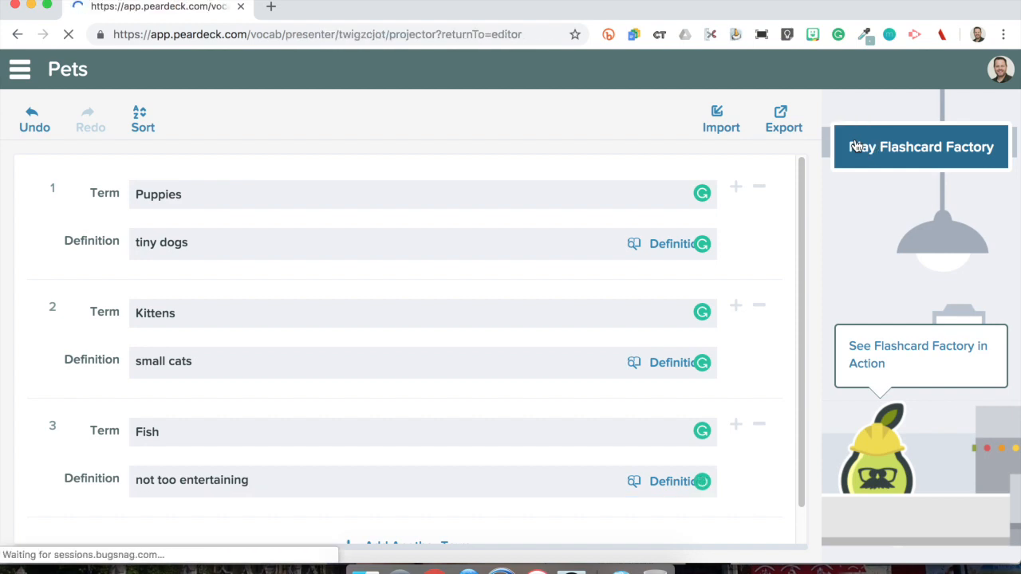
{"action": "left_click", "coordinate": [921, 147]}
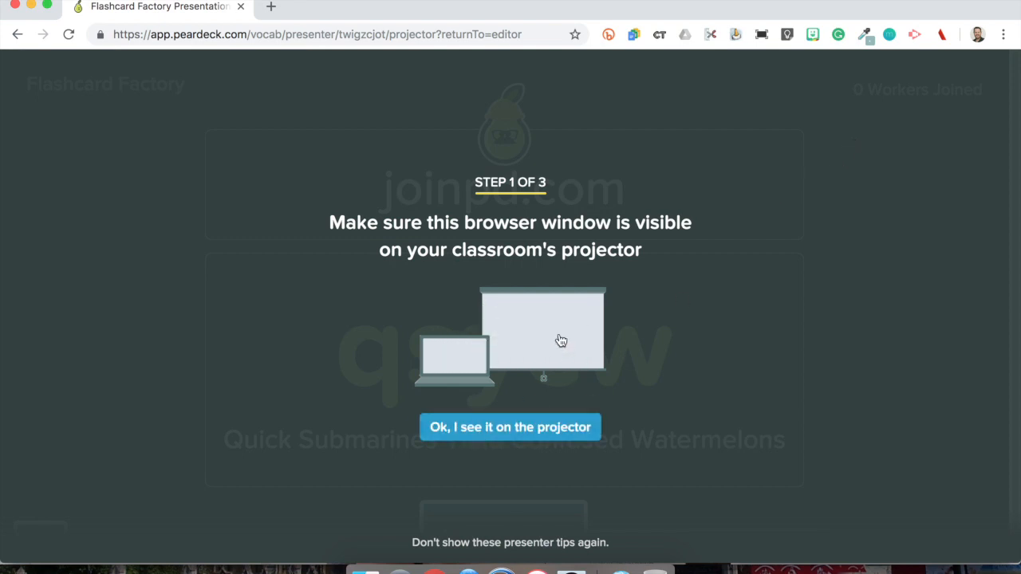
{"action": "left_click", "coordinate": [509, 426]}
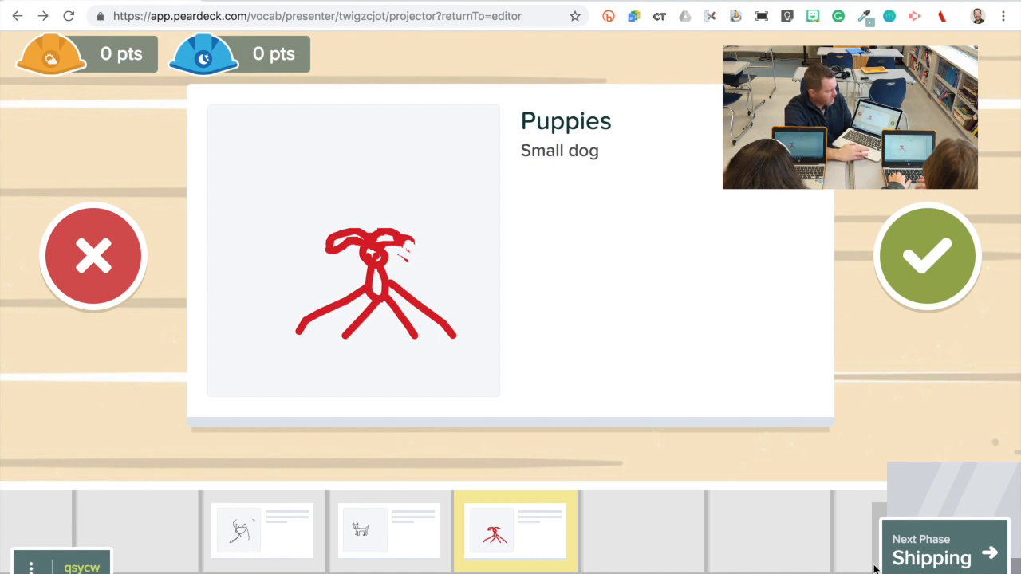
{"action": "mouse_move", "coordinate": [422, 203]}
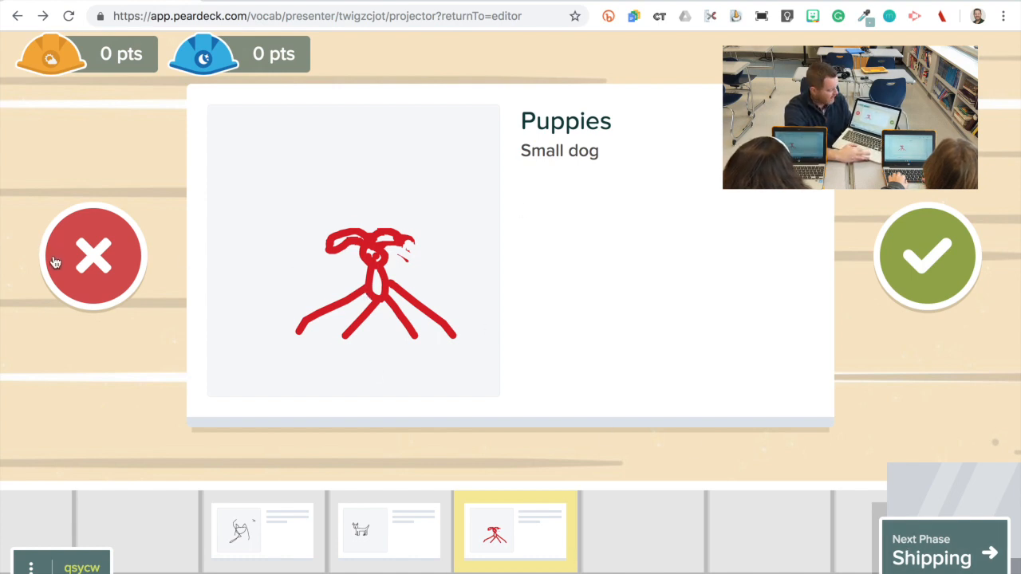
Reject the red Puppies card, approve the black dog card, and move to Shipping.
{"action": "left_click", "coordinate": [93, 256]}
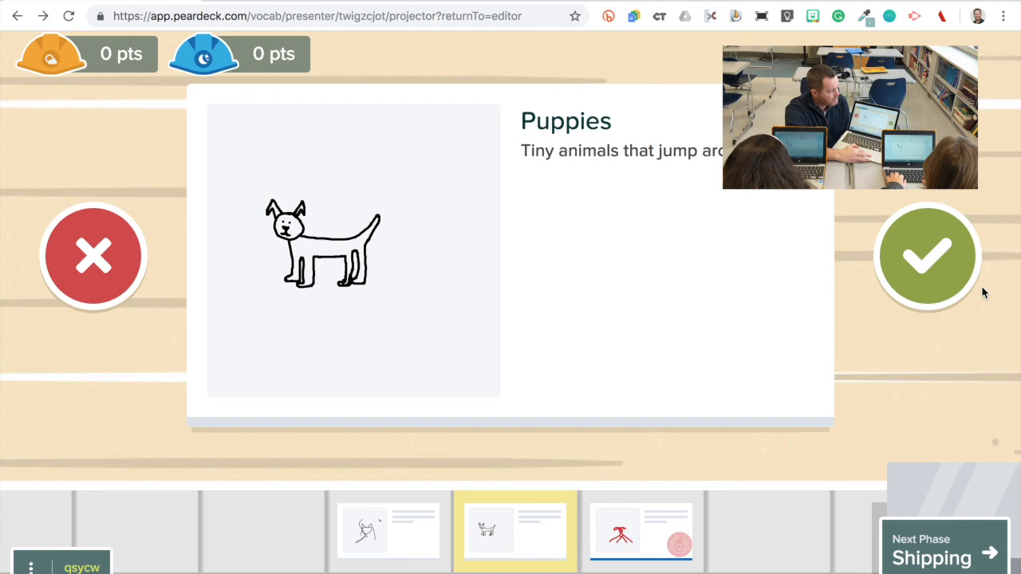
{"action": "left_click", "coordinate": [927, 255]}
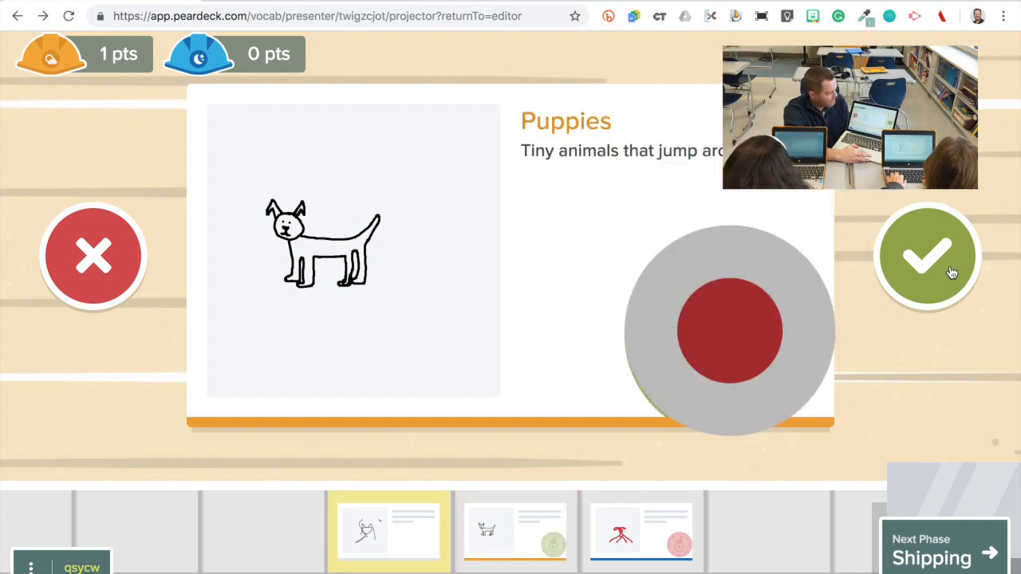
{"action": "left_click", "coordinate": [926, 256]}
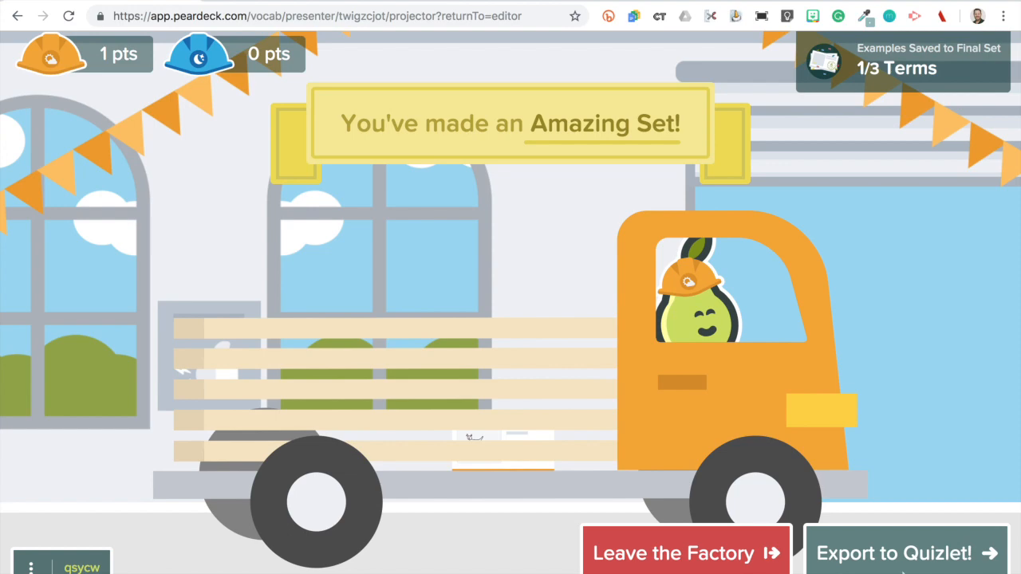
Export the saved cards to Quizlet as a public set named Pets and open it.
{"action": "left_click", "coordinate": [905, 553]}
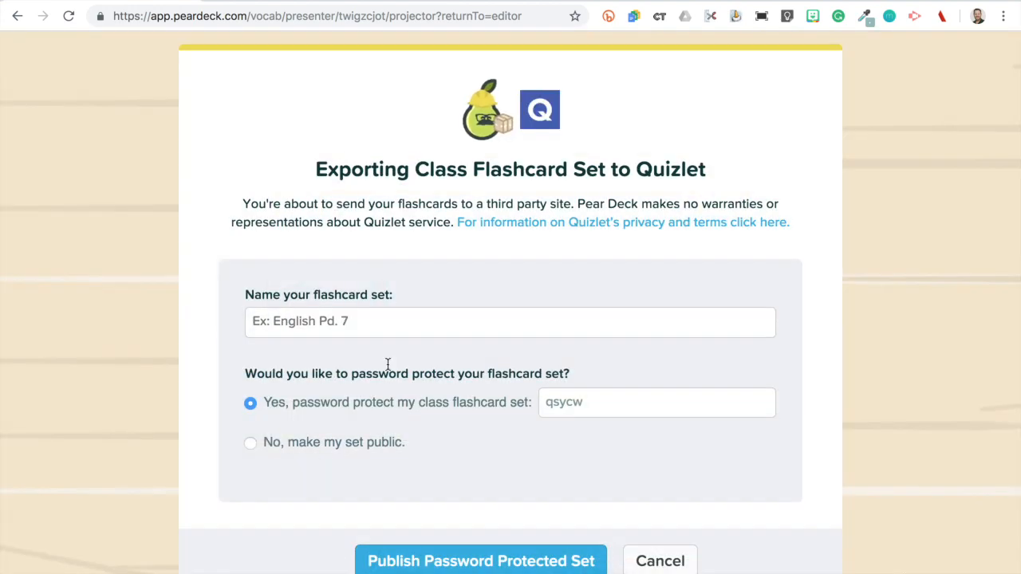
{"action": "type", "text": "Pe"}
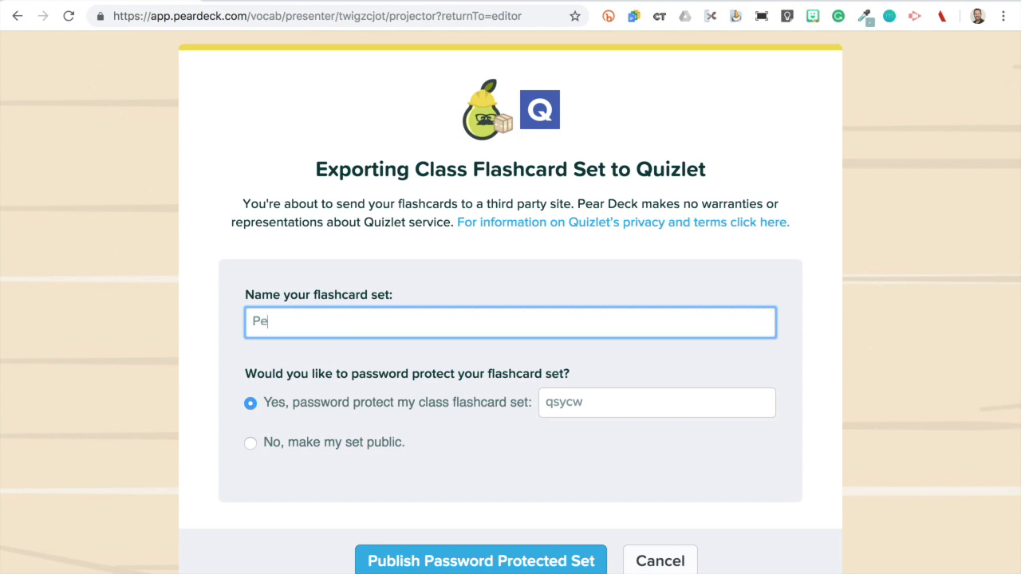
{"action": "type", "text": "ts"}
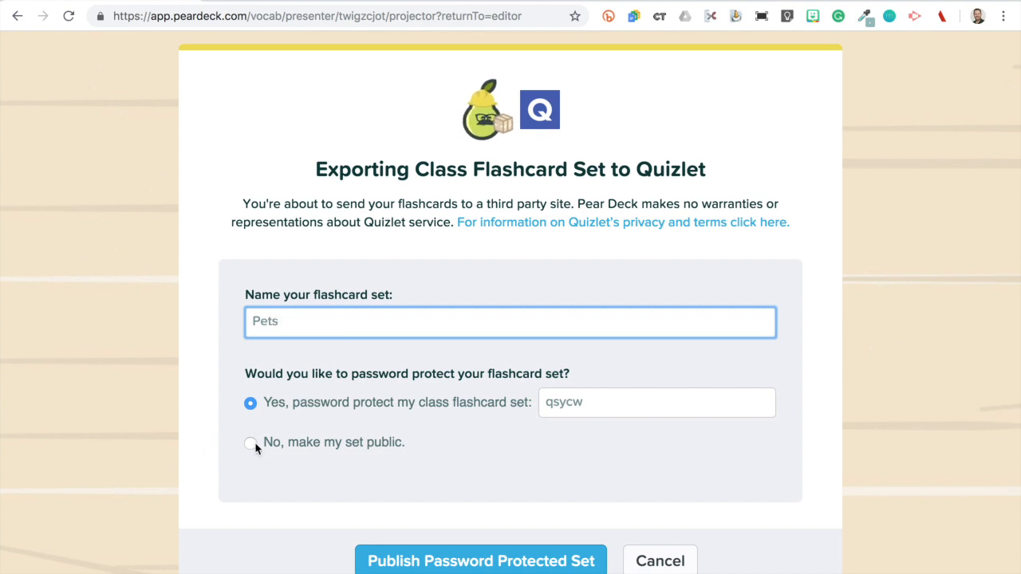
{"action": "left_click", "coordinate": [480, 561]}
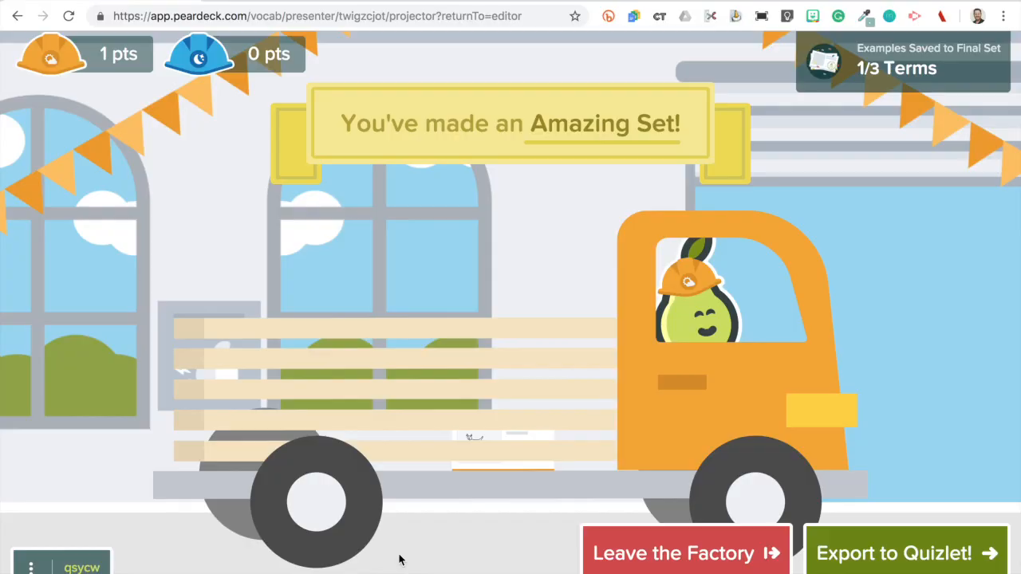
{"action": "left_click", "coordinate": [893, 553]}
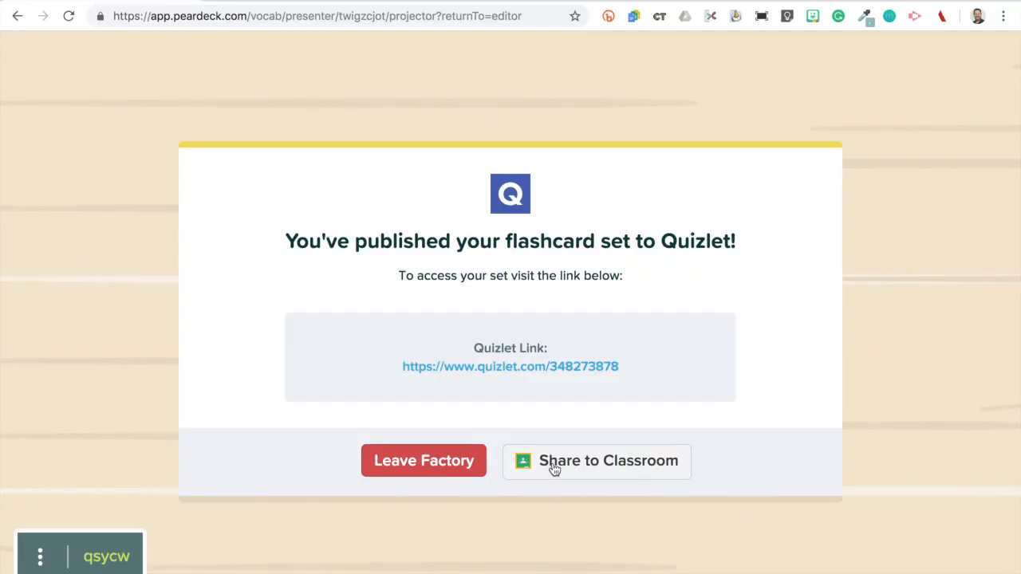
{"action": "mouse_move", "coordinate": [468, 377]}
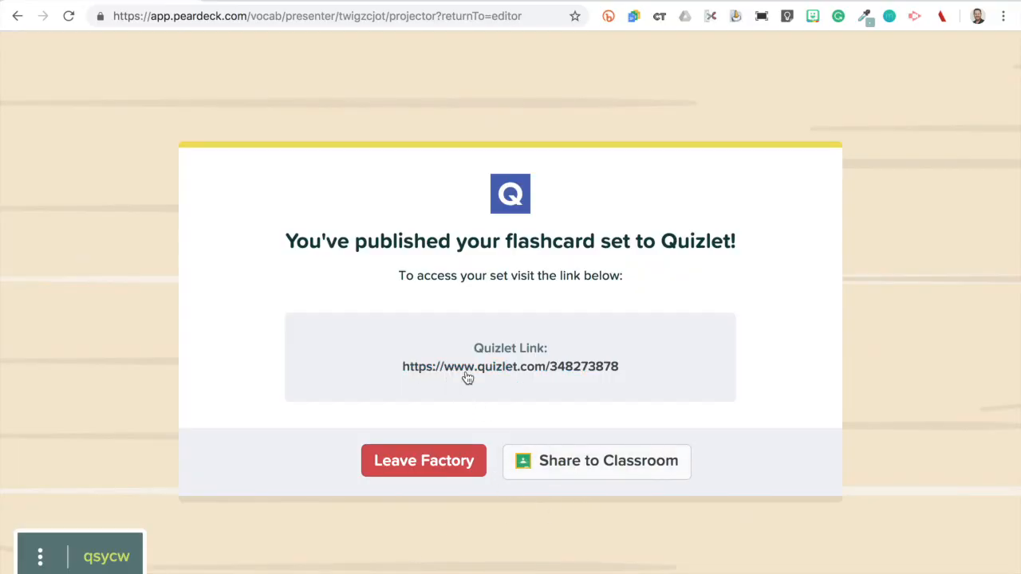
{"action": "left_click", "coordinate": [509, 366]}
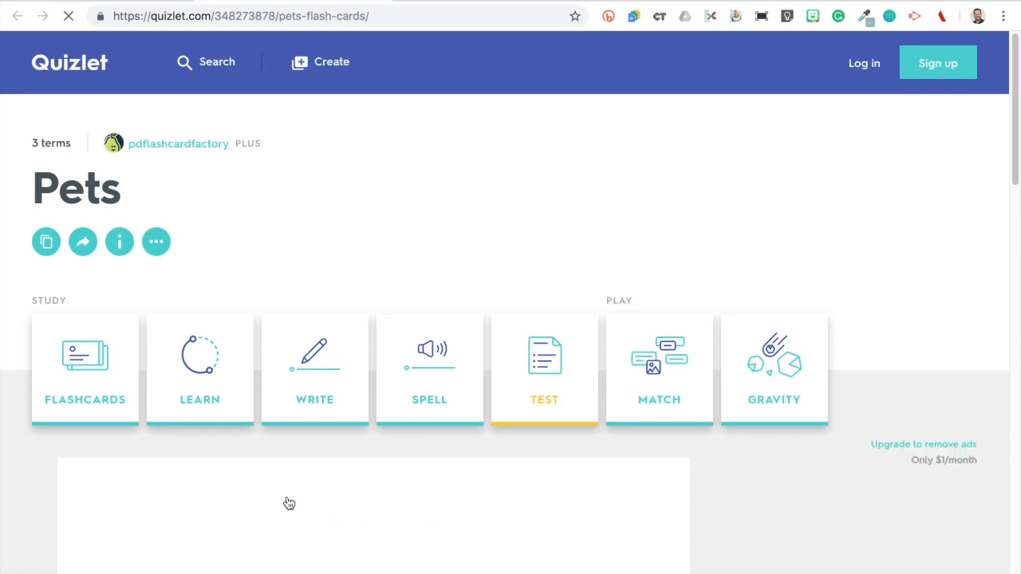
Scroll to 'Terms in this set' to review Puppies, Kittens and Fish.
{"action": "scroll", "scroll_direction": "down", "scroll_amount": 3}
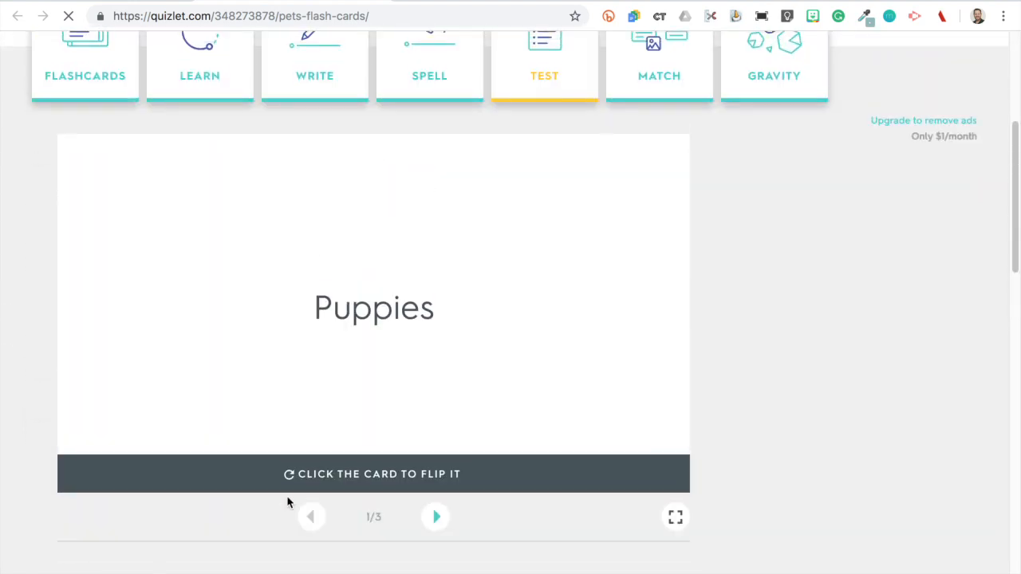
{"action": "scroll", "scroll_direction": "down", "scroll_amount": 3}
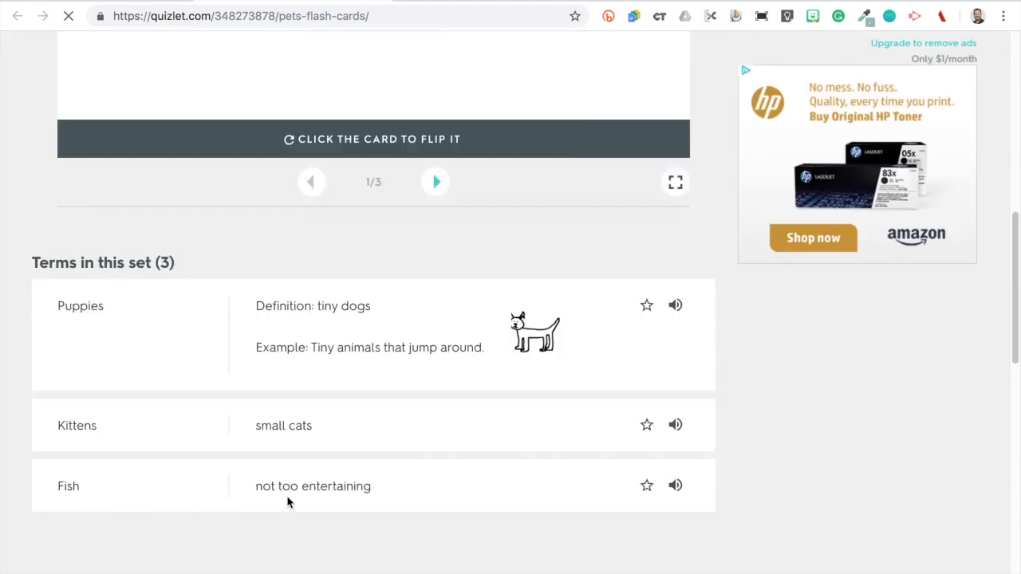
{"action": "scroll", "scroll_direction": "down", "scroll_amount": 3}
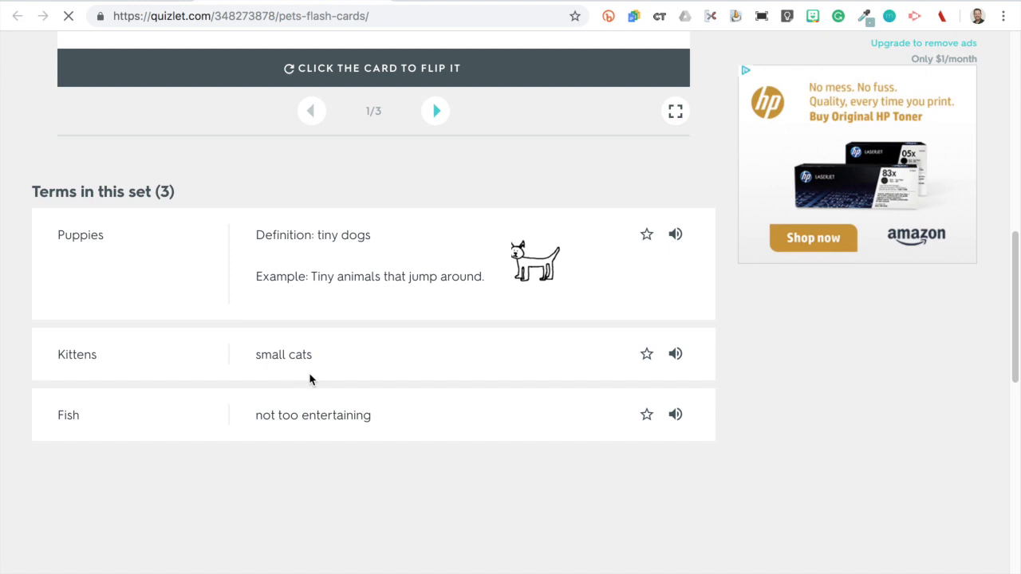
{"action": "mouse_move", "coordinate": [465, 294]}
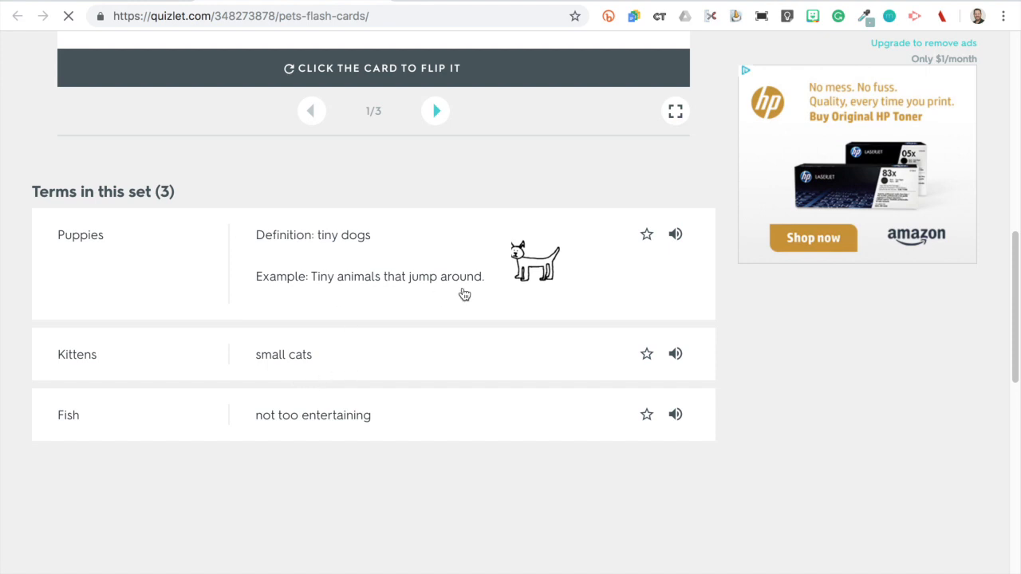